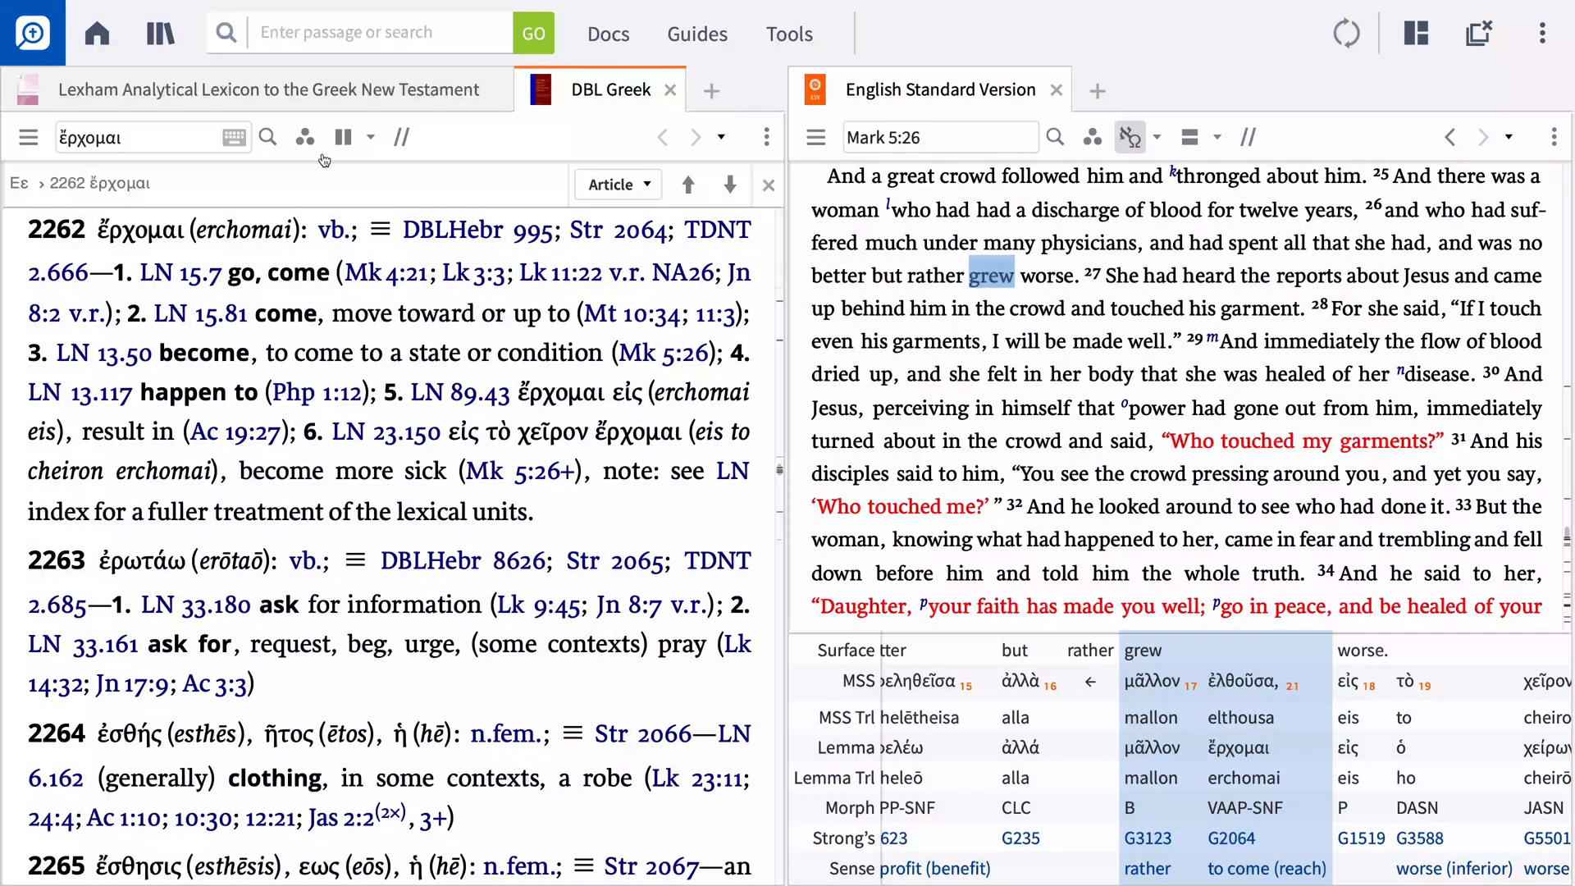
Open Mark 5:26 ESV with interlinear lines beside the Lexham Analytical Lexicon.
click(304, 137)
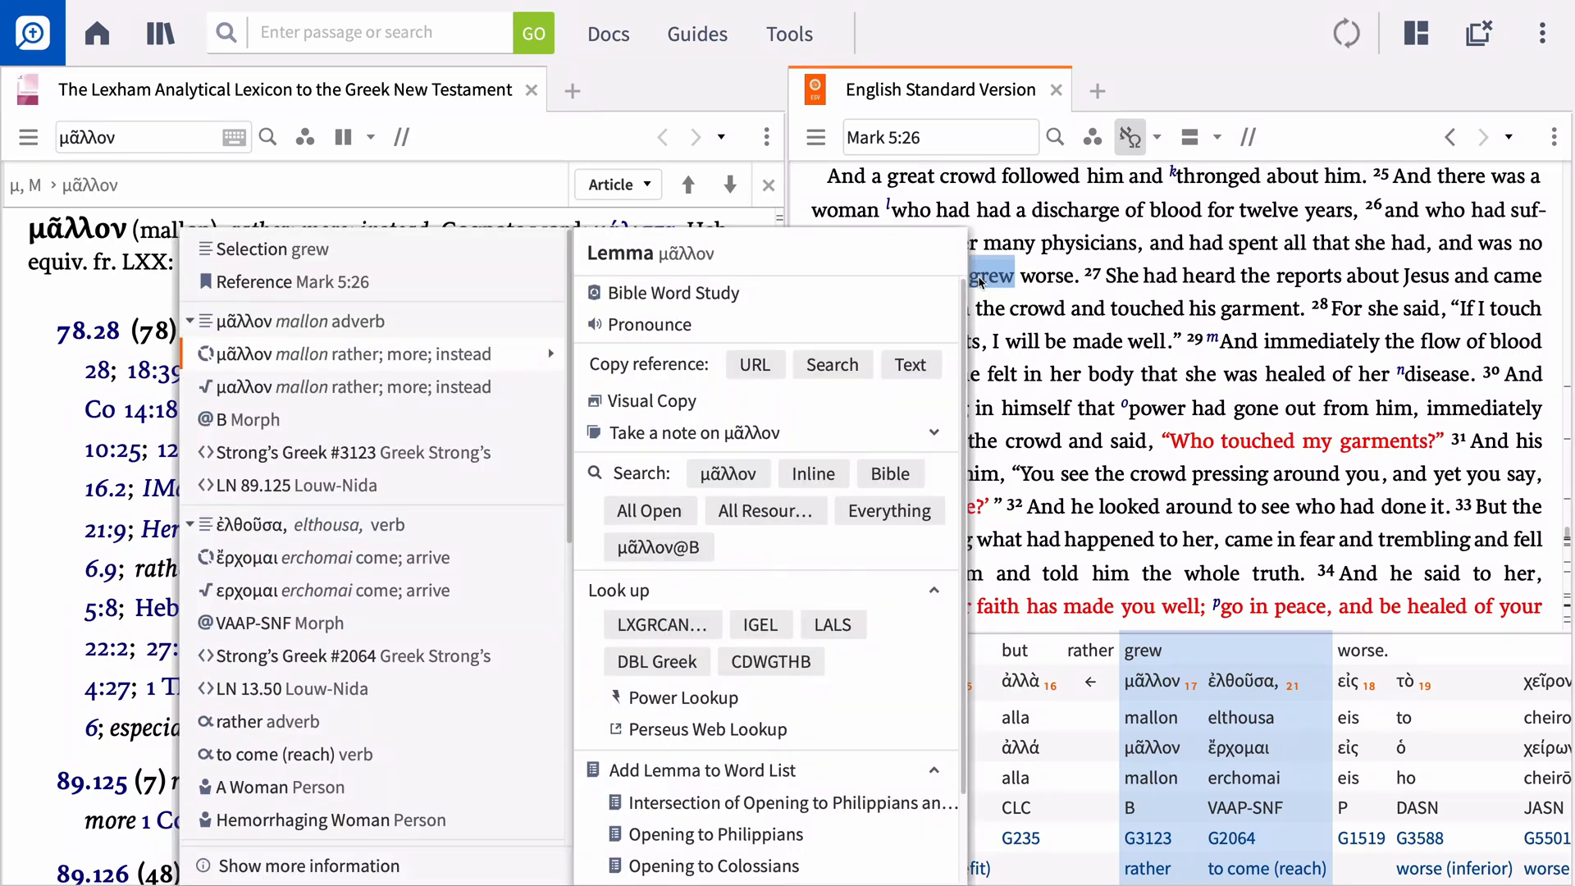
mouse_move(474, 559)
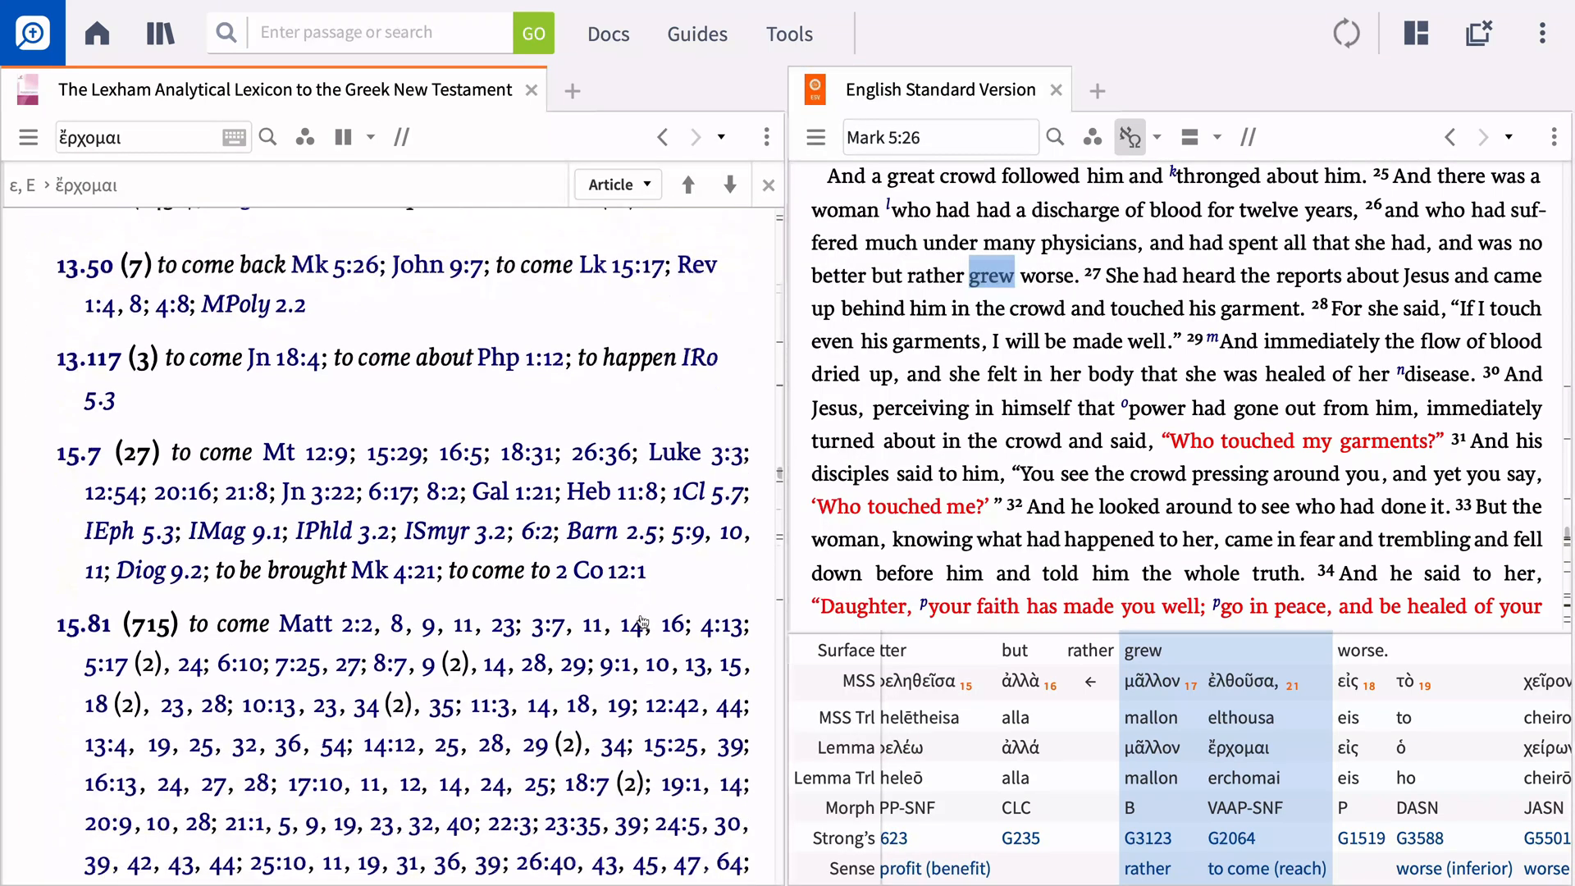
Turn on Emphasize active references in the lexicon's Visual Filters to highlight Mk 5:26.
scroll(down, 3)
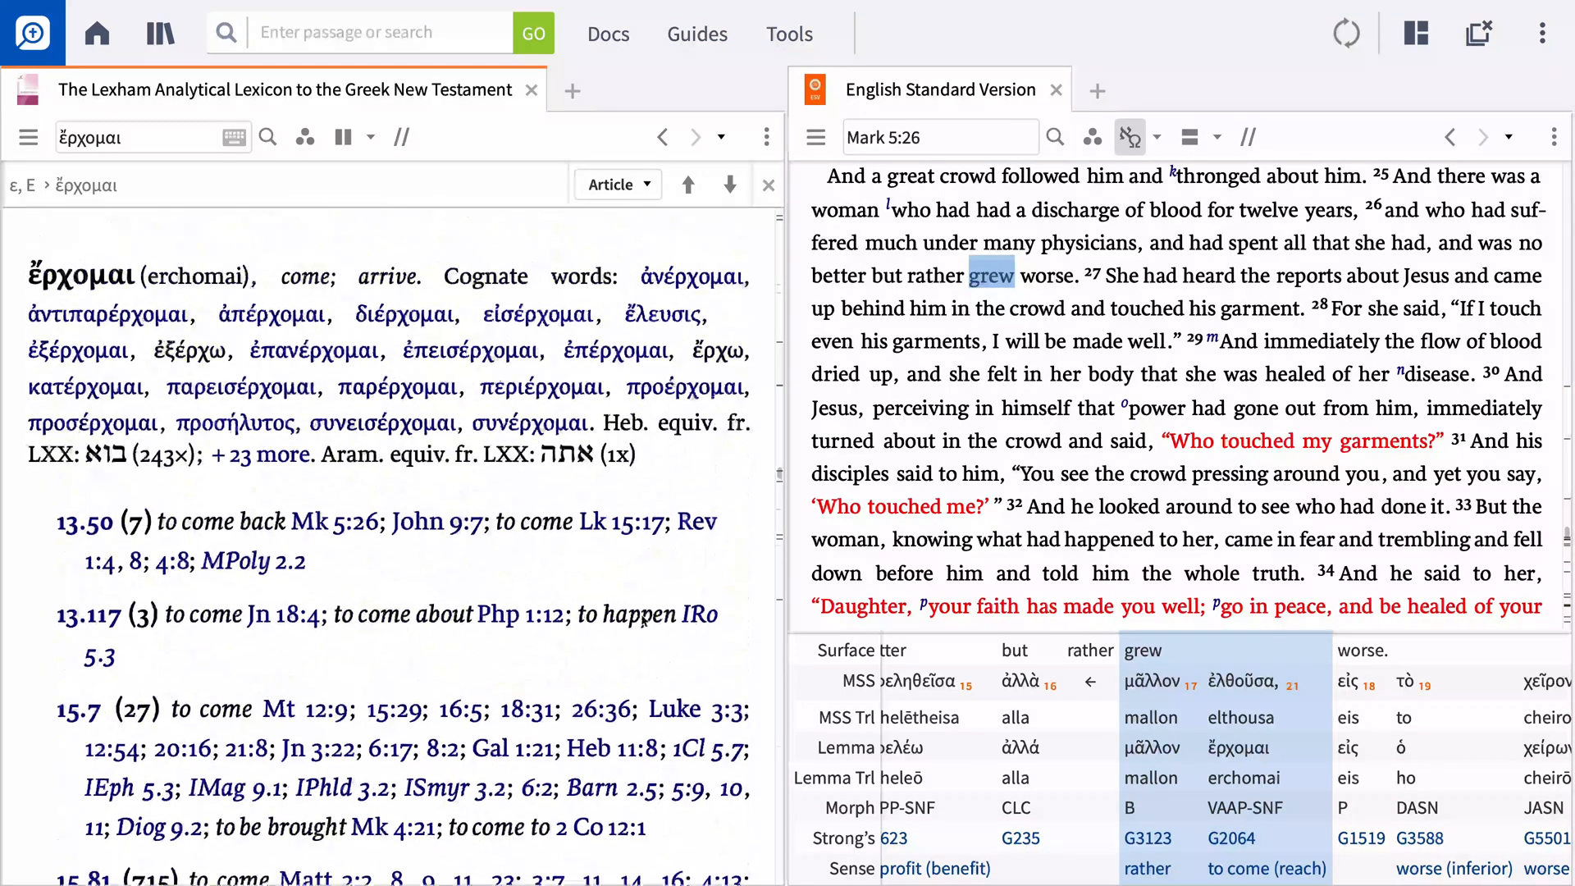
click(304, 137)
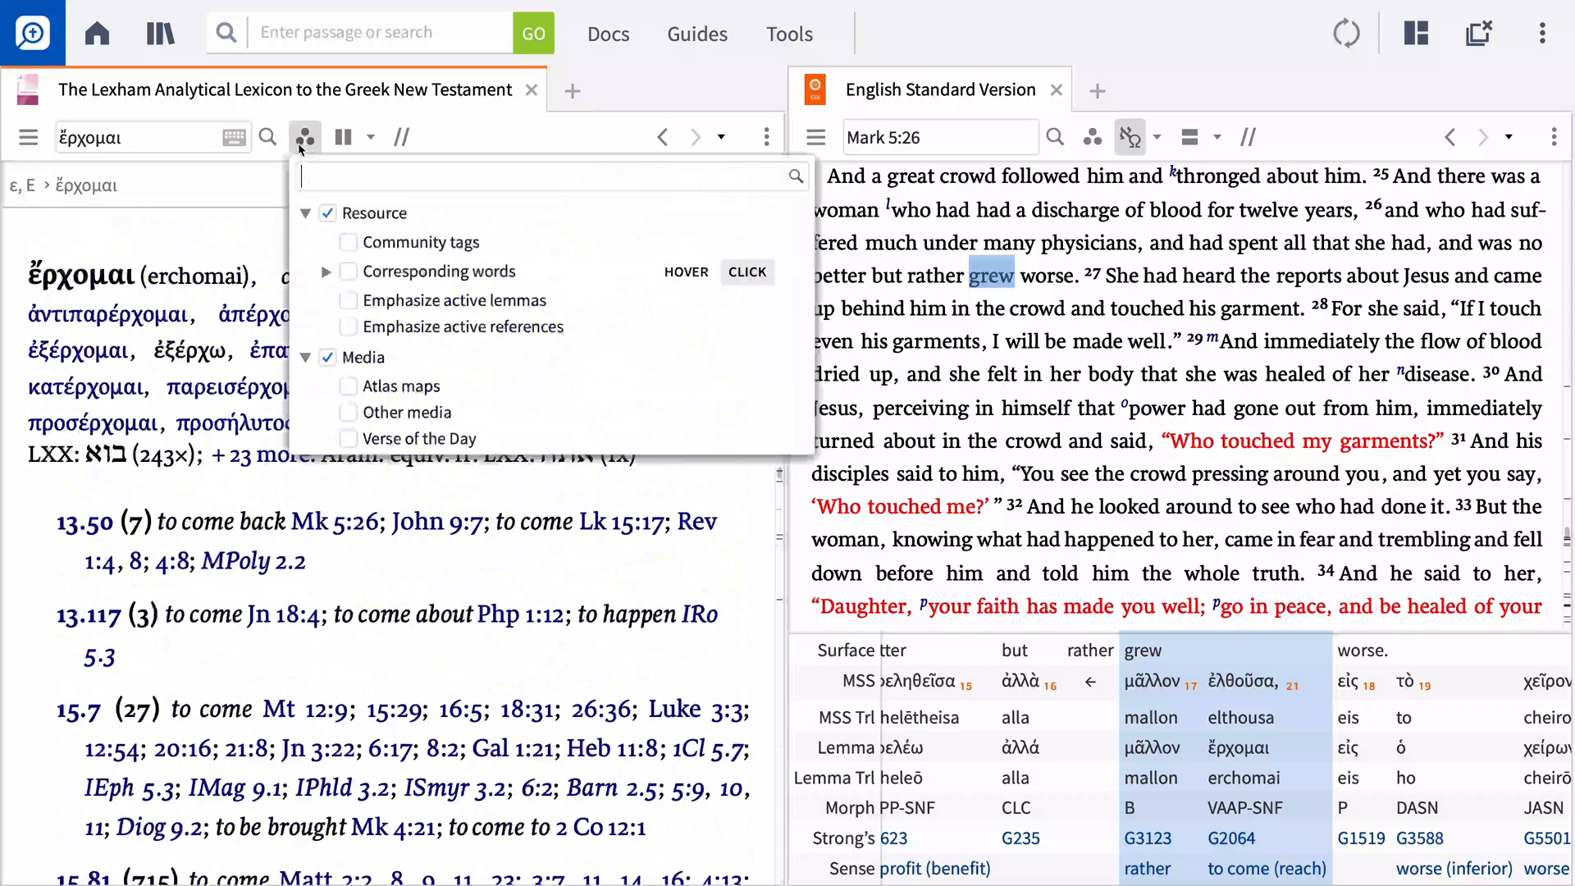
click(349, 327)
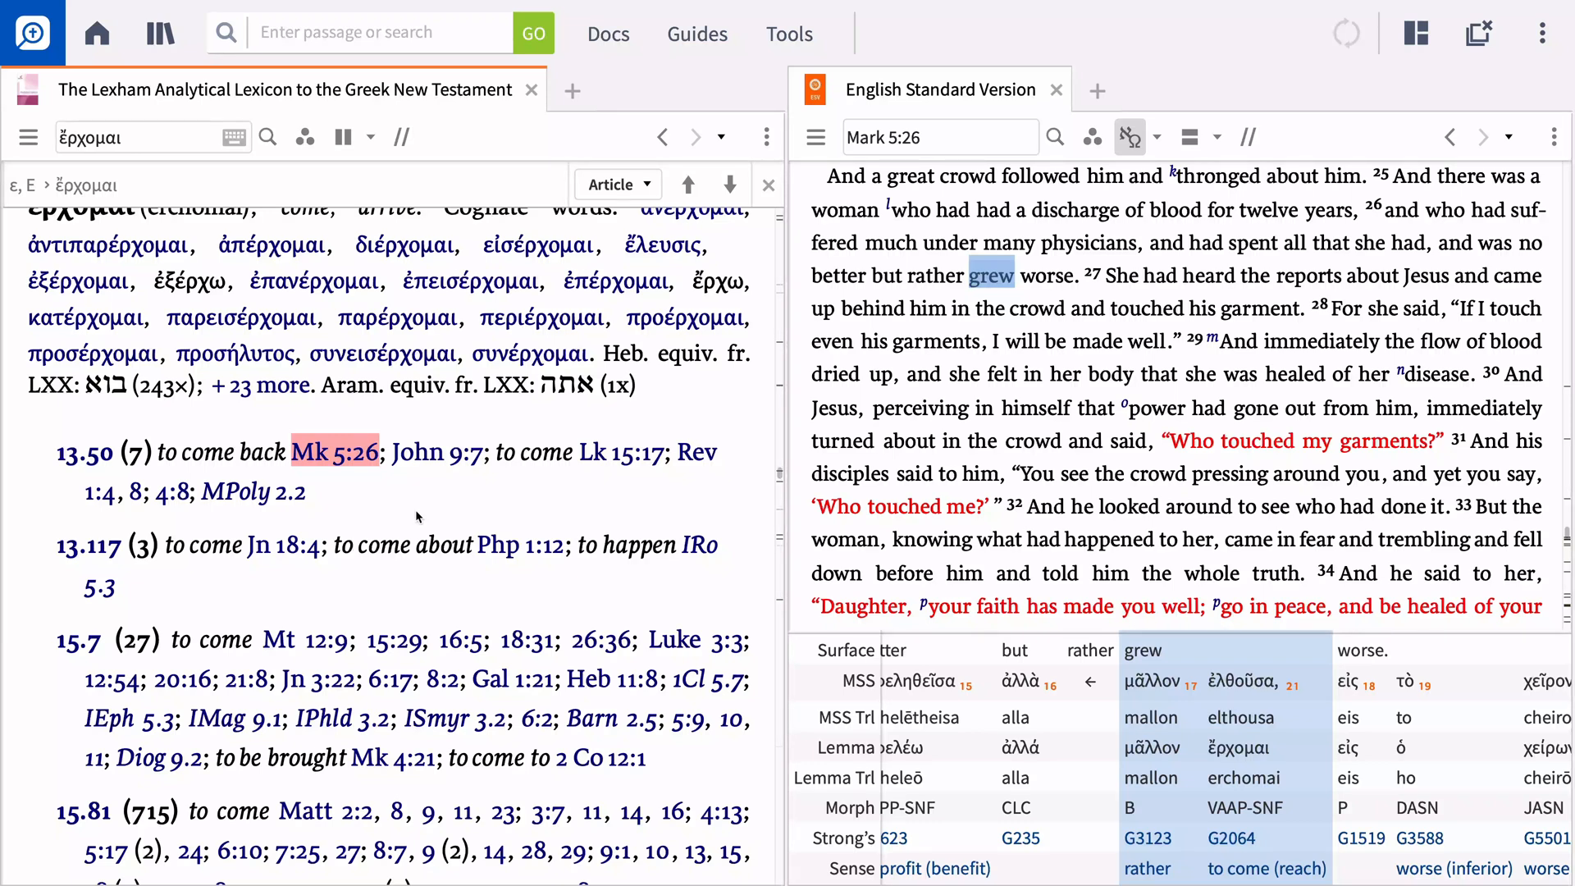
mouse_move(905, 321)
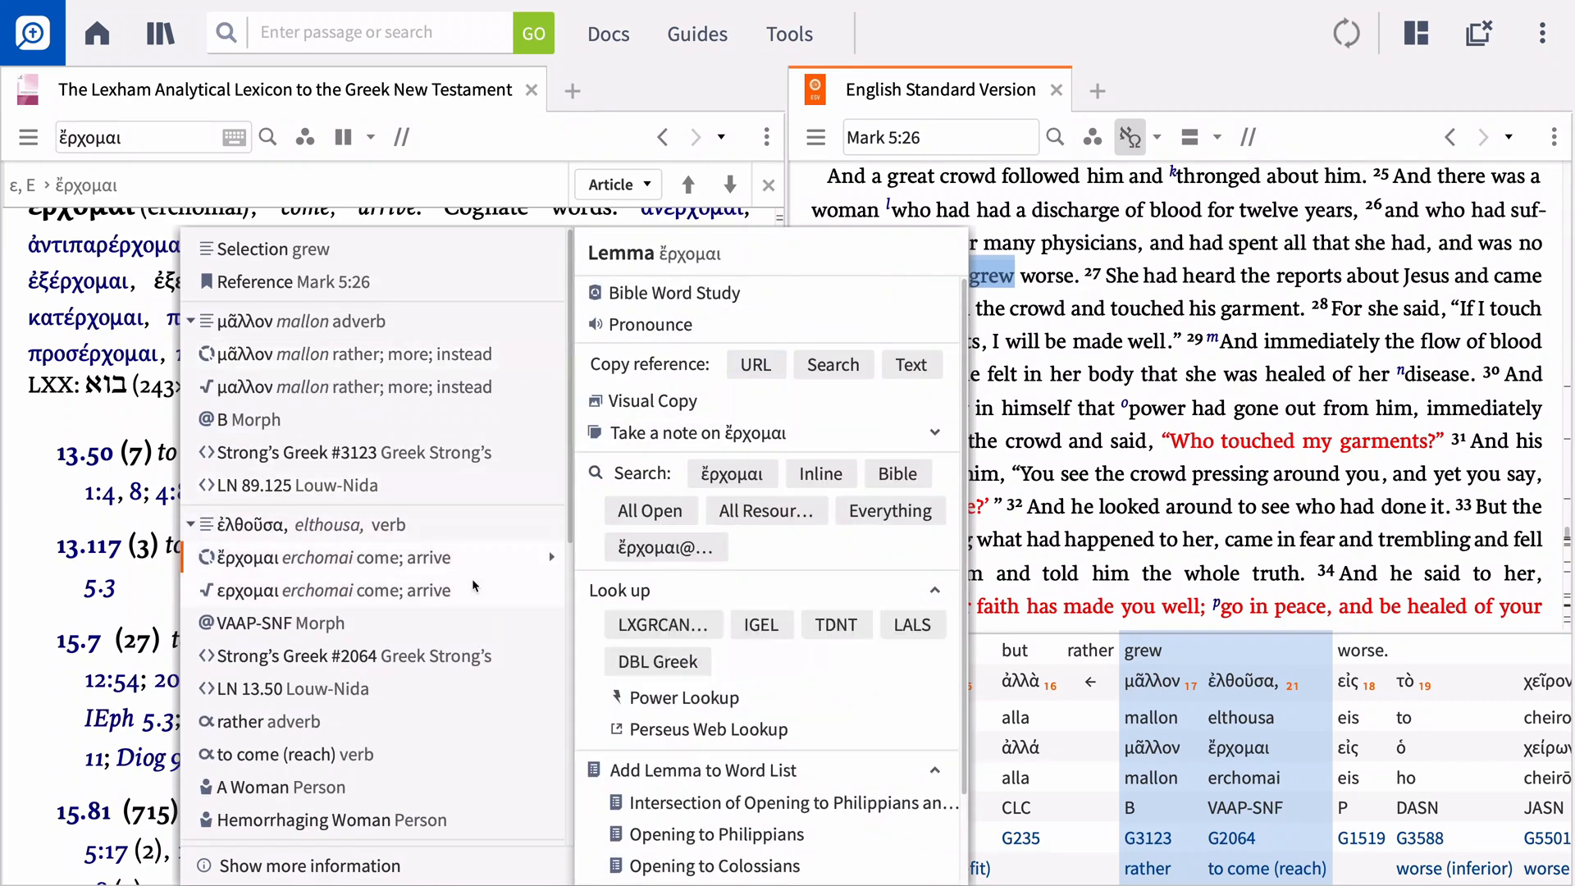
Look up ἔρχομαι in DBL Greek and show its display filter options.
click(657, 661)
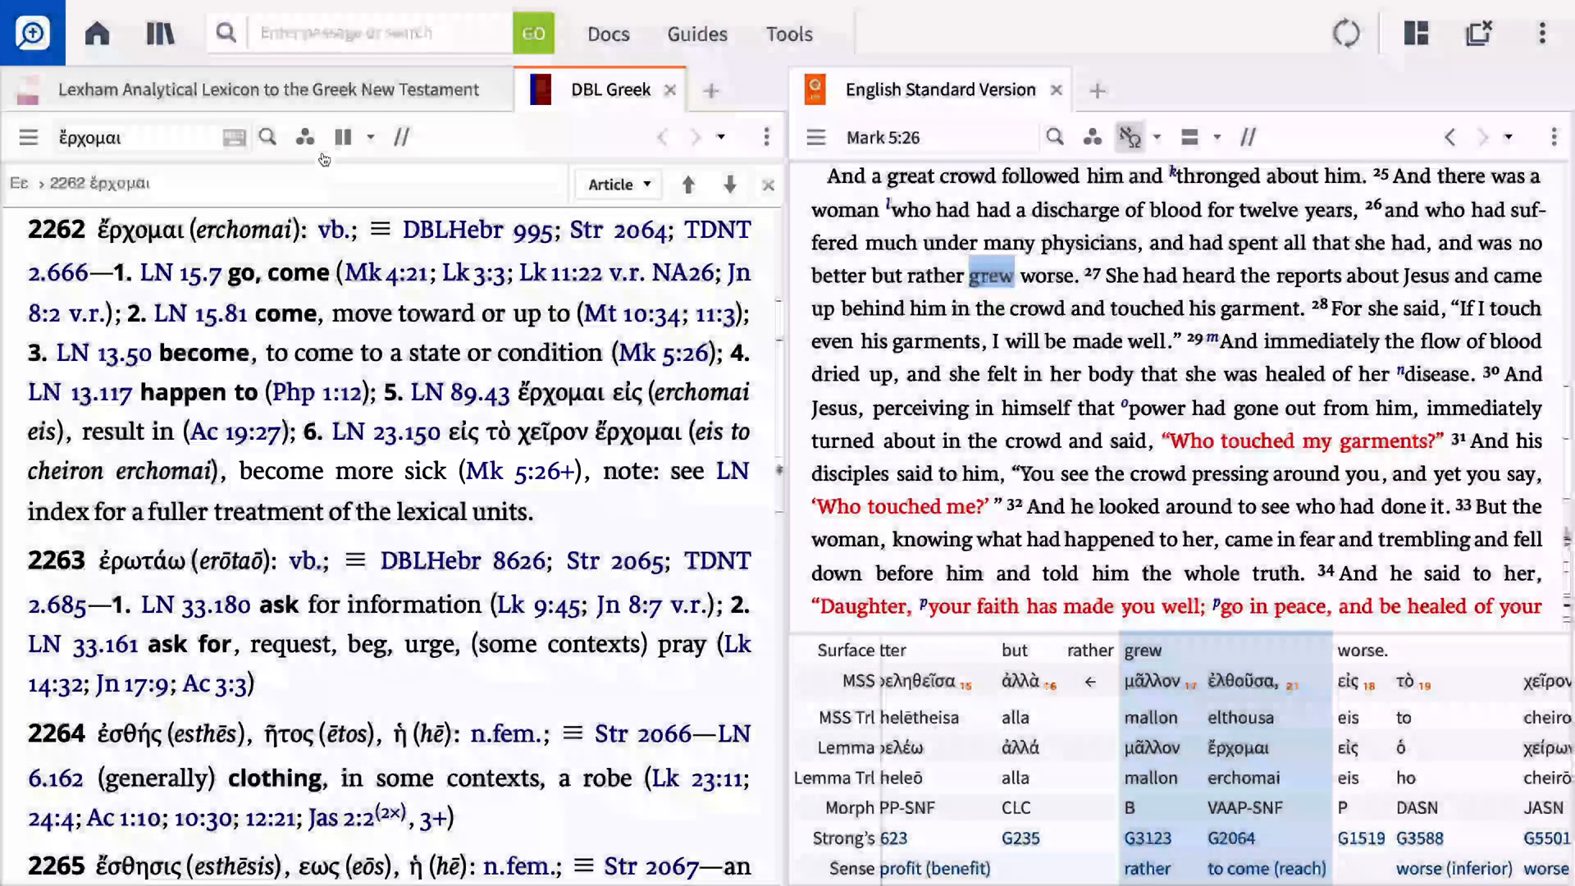
click(304, 137)
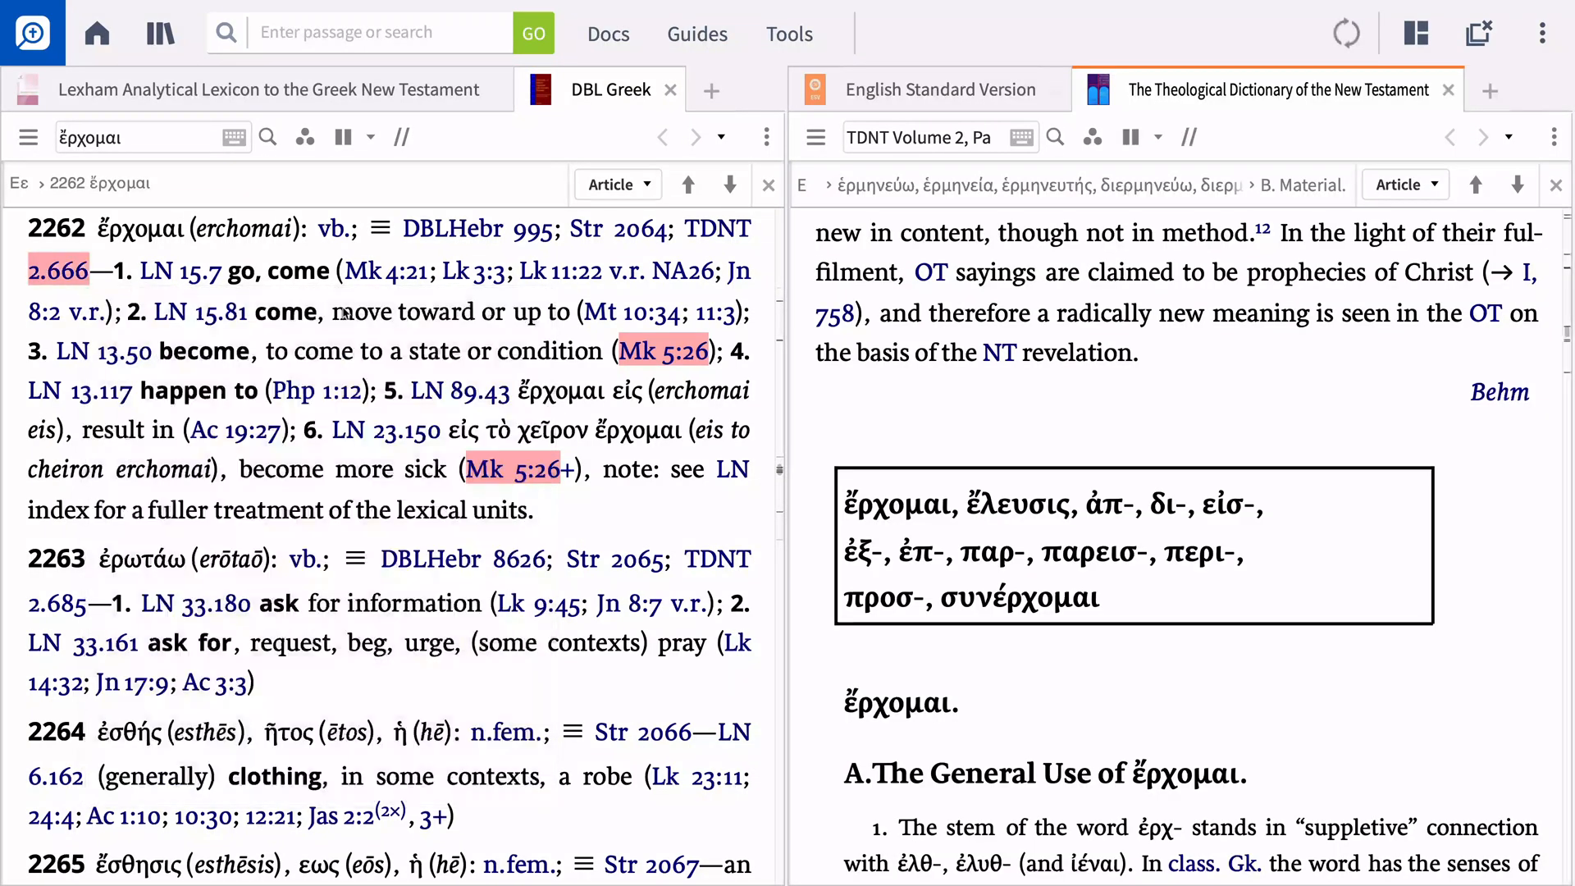
Enable Emphasize active references in the TDNT article and scroll to the Mk. 5:26 citation.
scroll(down, 3)
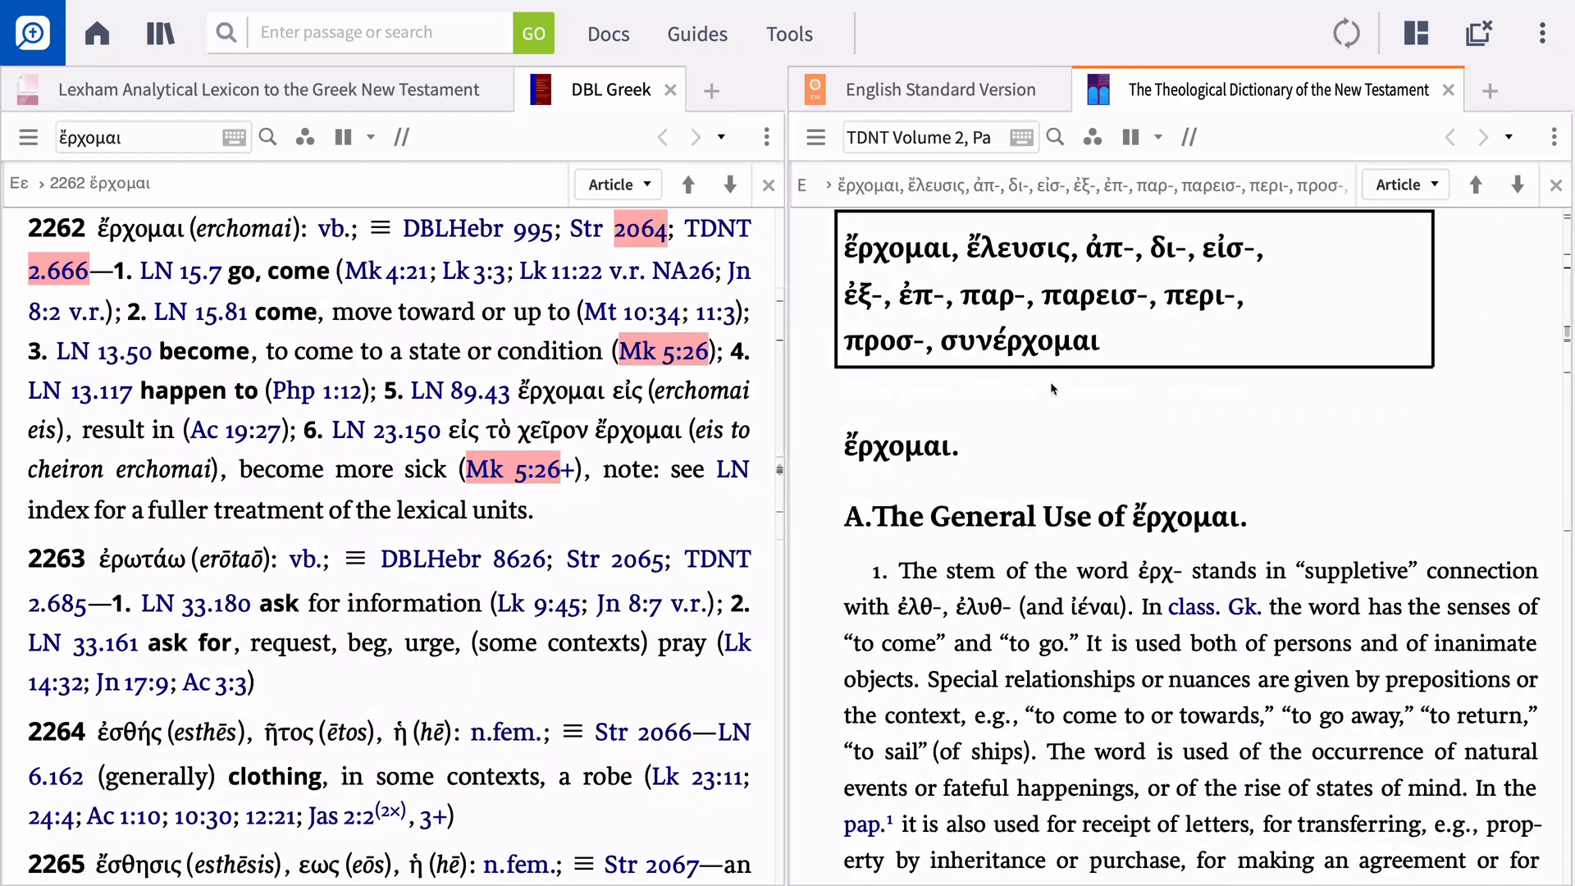
click(1091, 137)
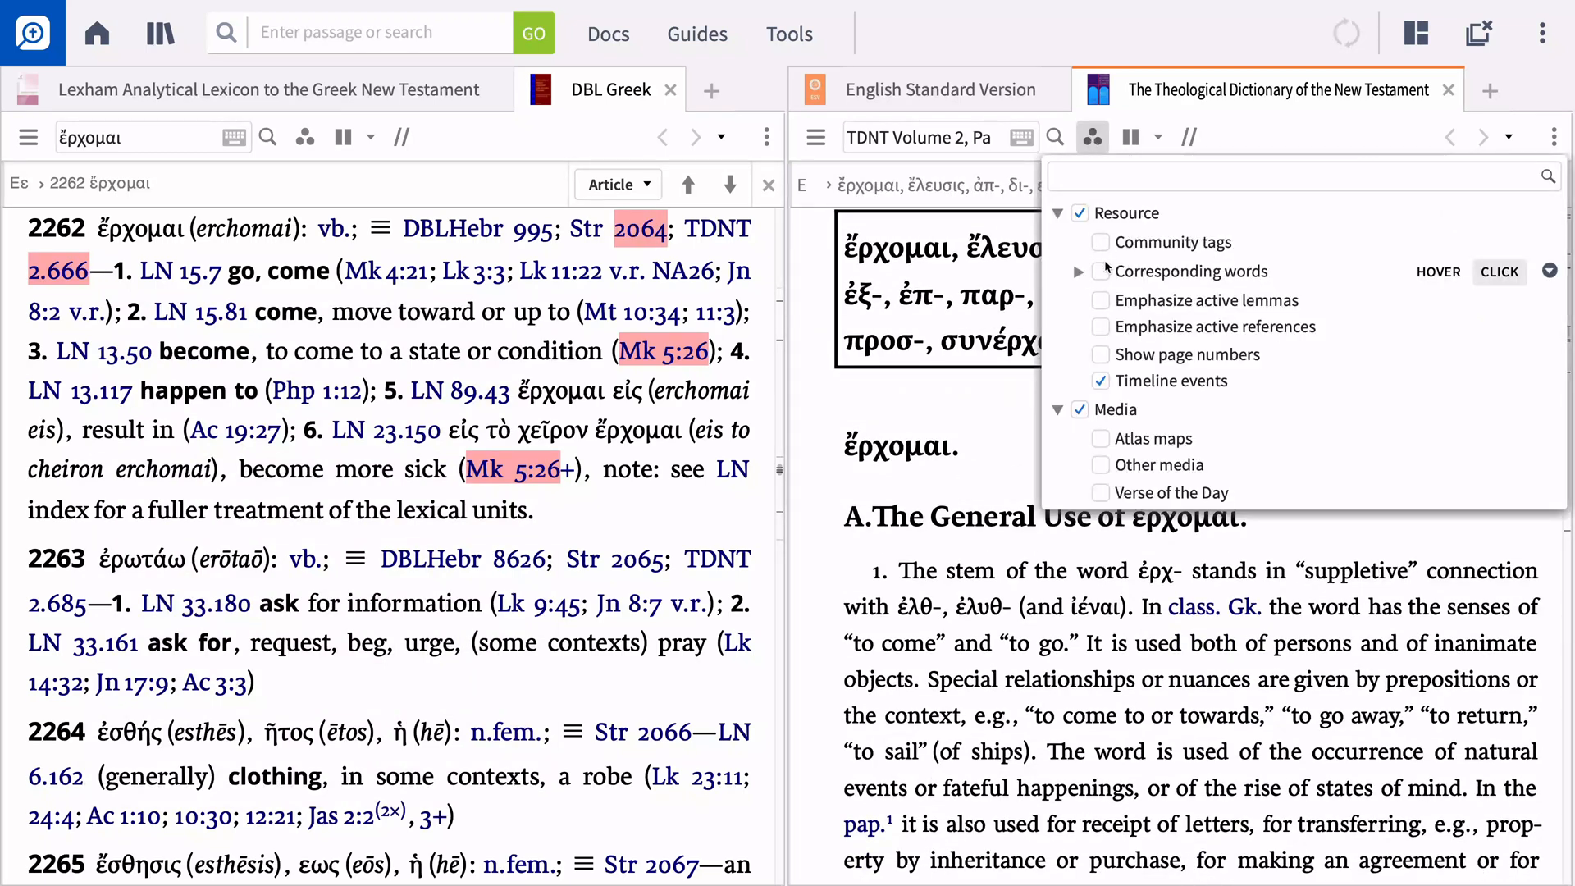
click(1101, 327)
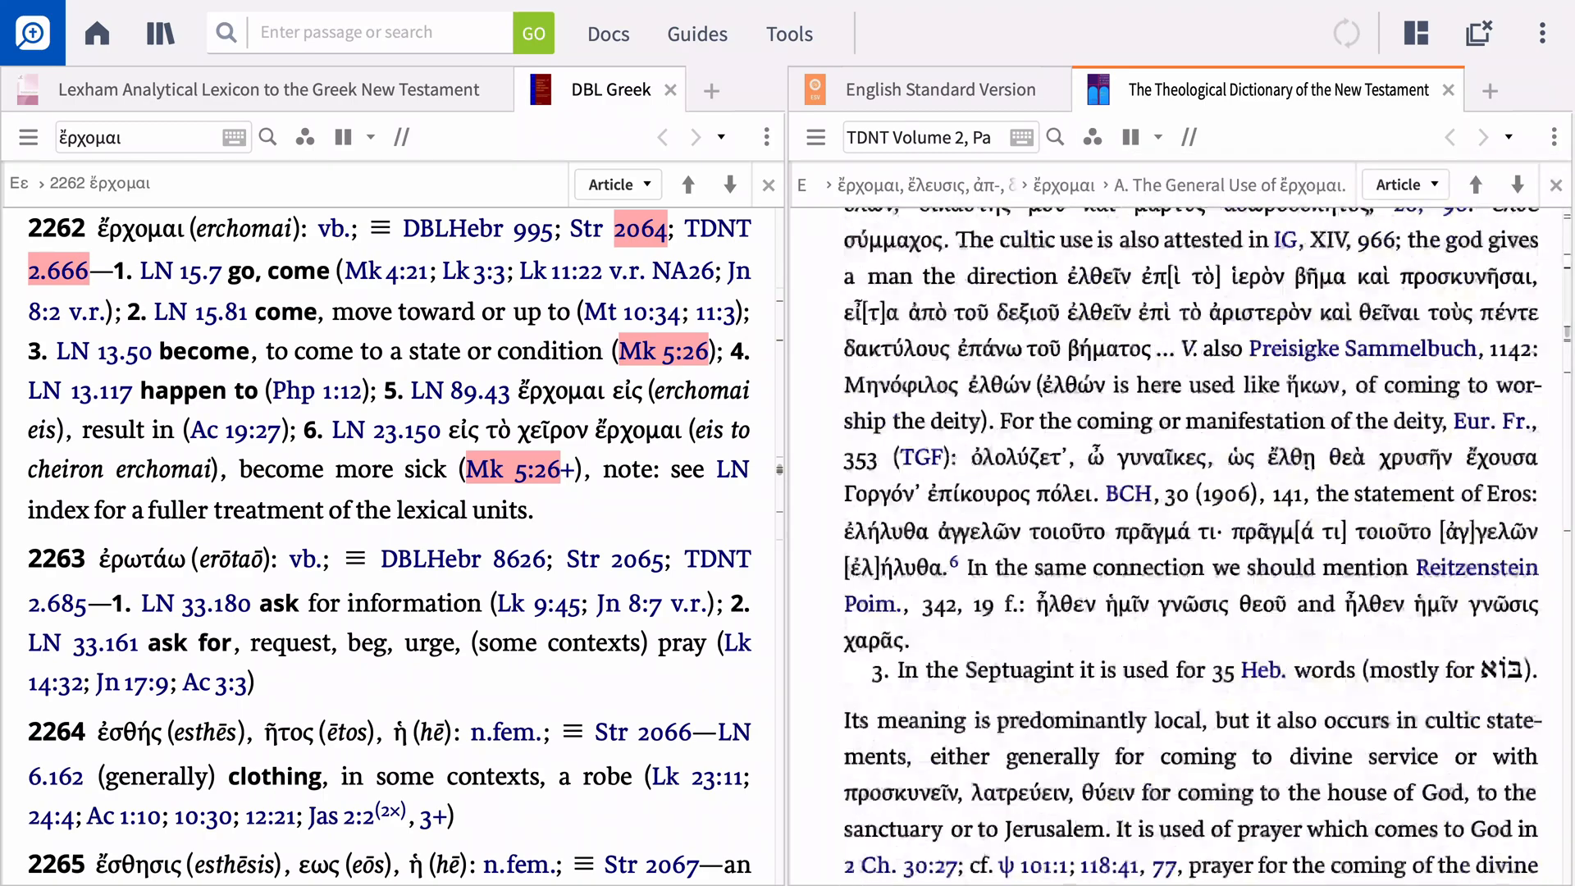
scroll(down, 3)
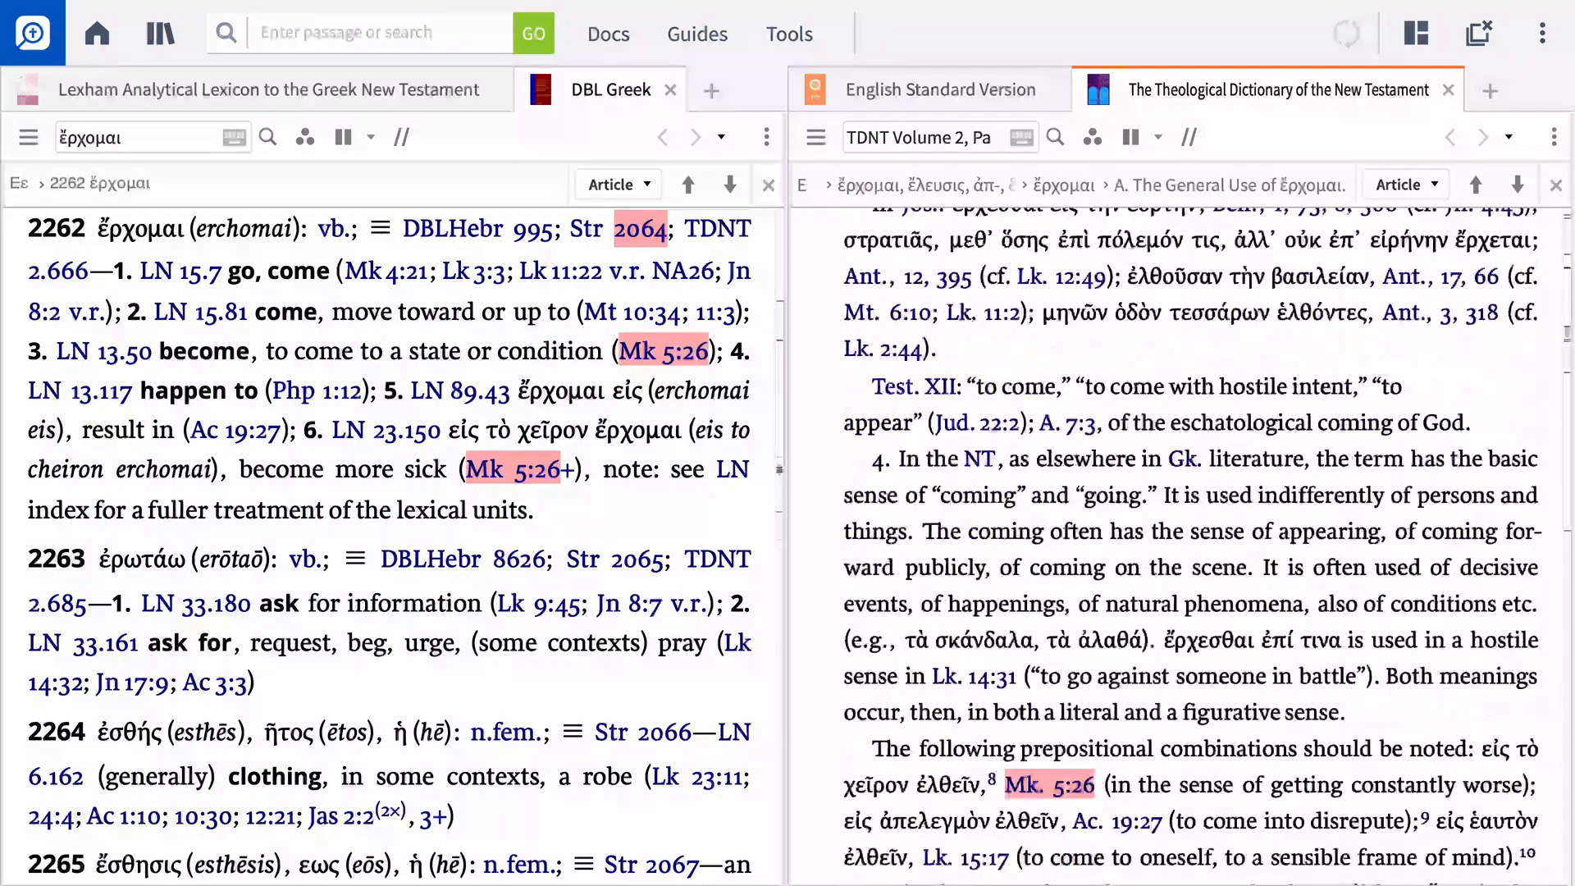
scroll(down, 3)
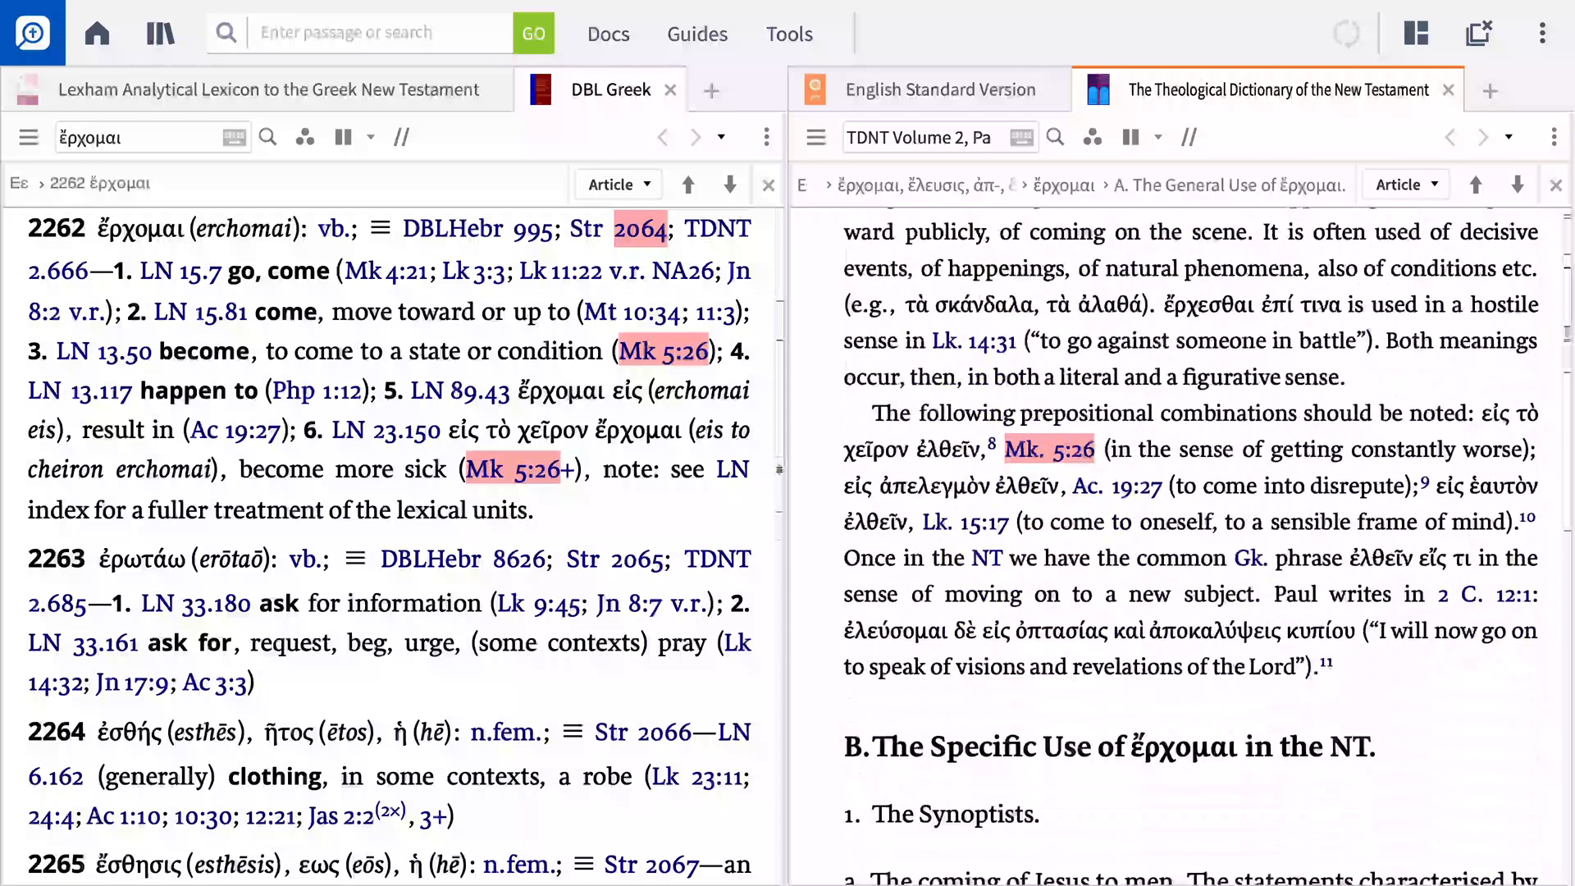